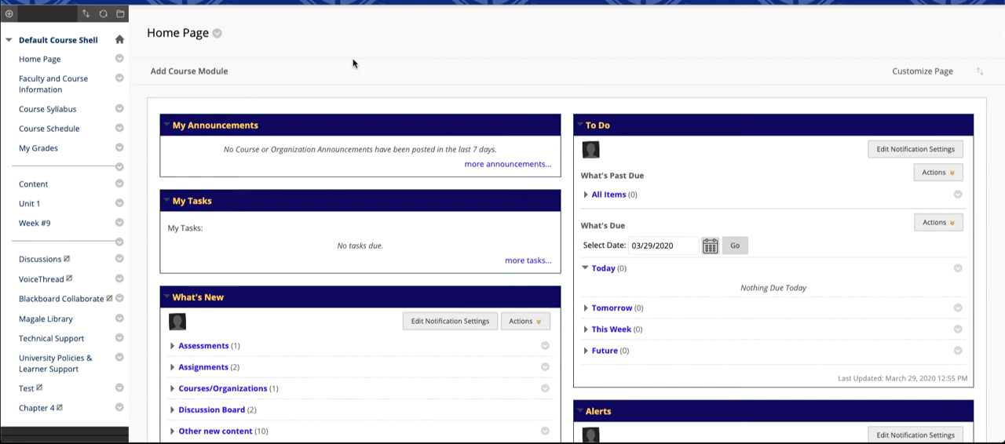
- Scroll the course menu and go to Grade Center's Needs Grading page
scroll("down", 3)
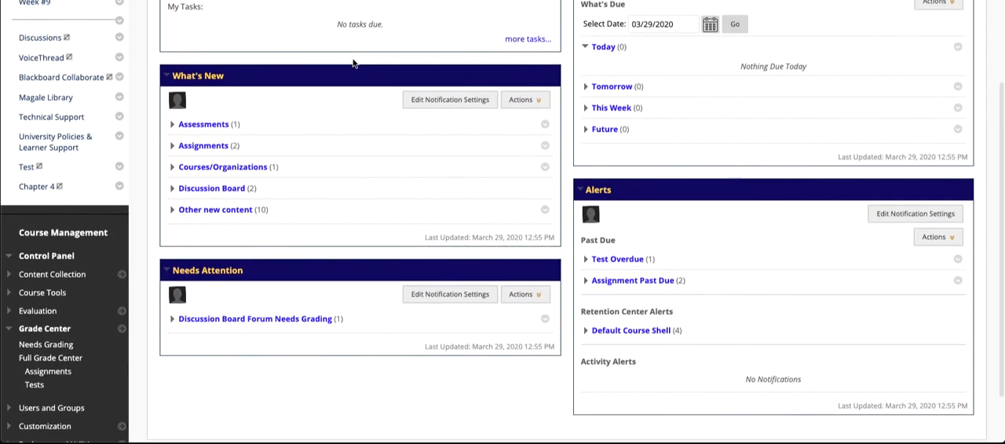
mouse_move(45, 328)
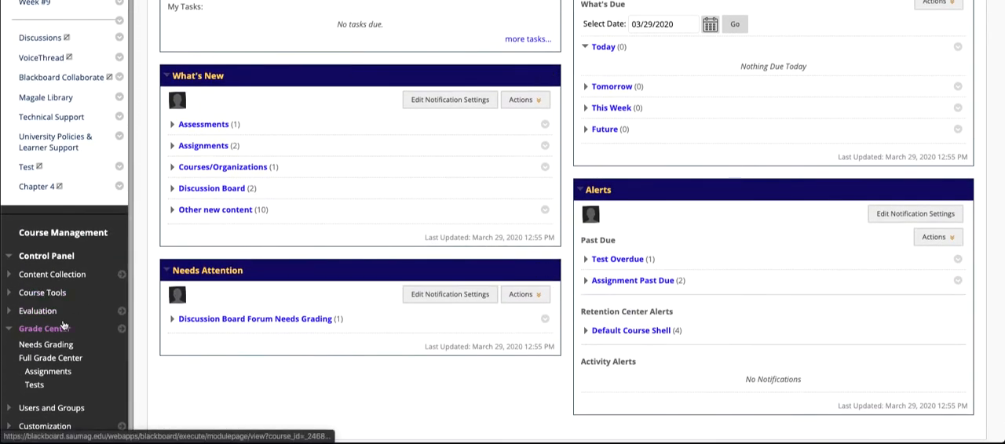
left_click(45, 345)
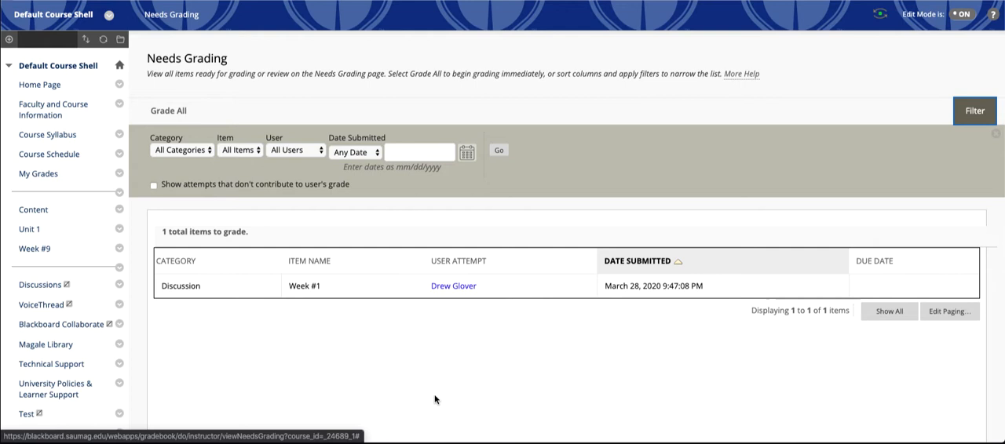
- Filter Needs Grading to the Discussion category and open the student's Week #1 attempt
left_click(181, 149)
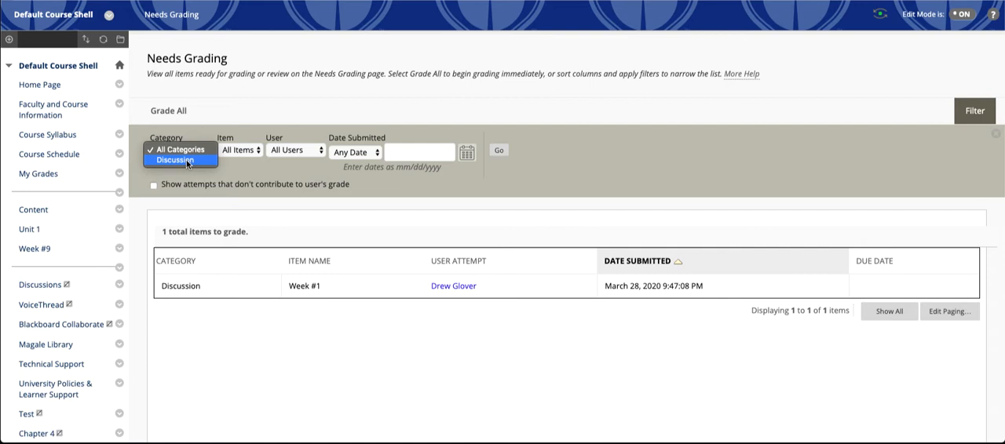
left_click(175, 159)
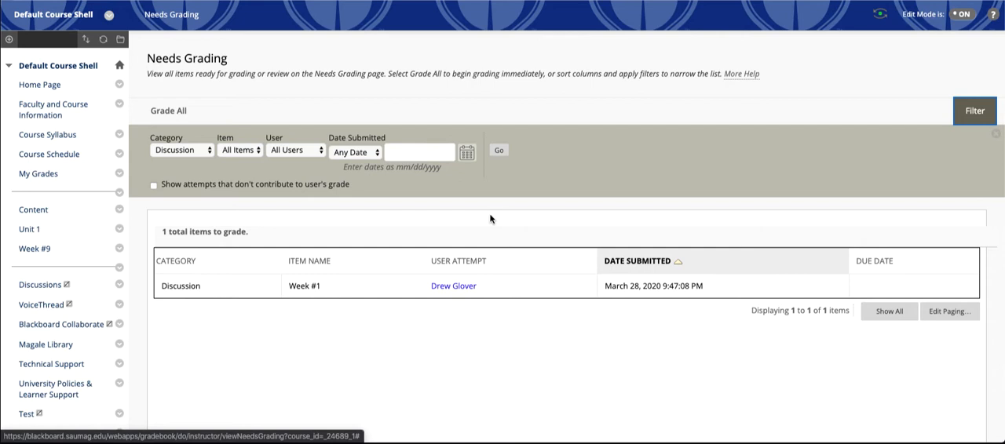
mouse_move(453, 286)
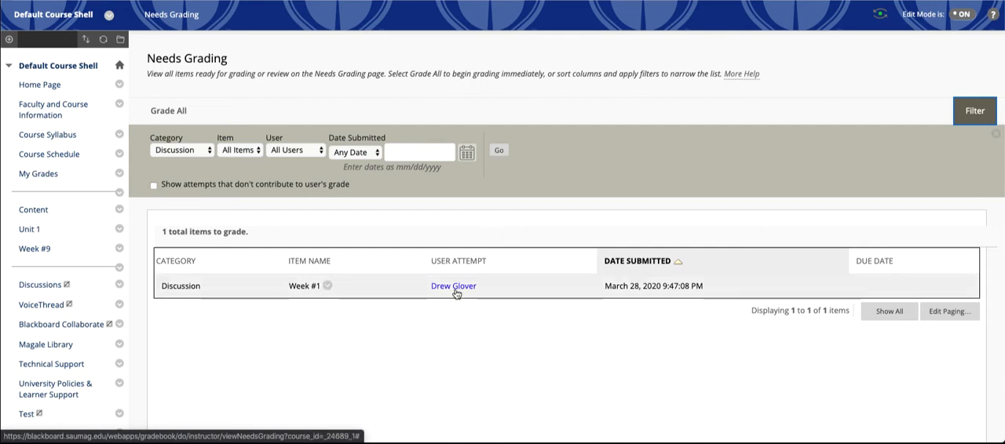
left_click(452, 286)
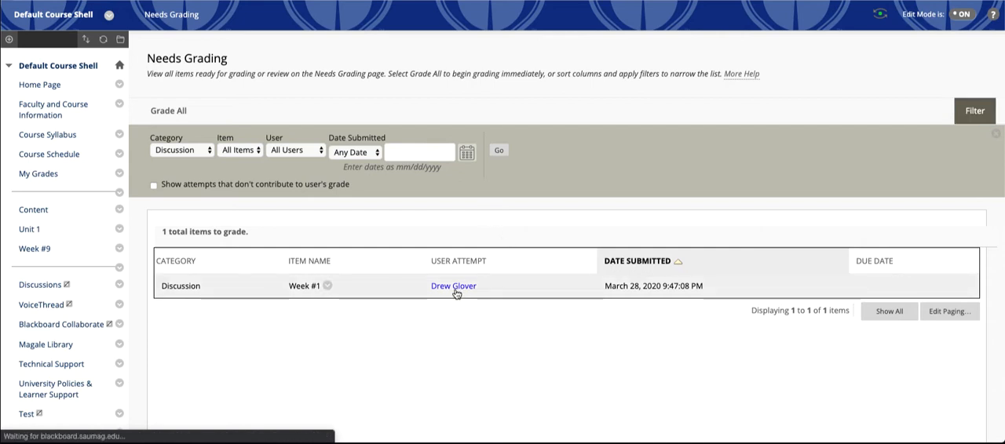
left_click(453, 285)
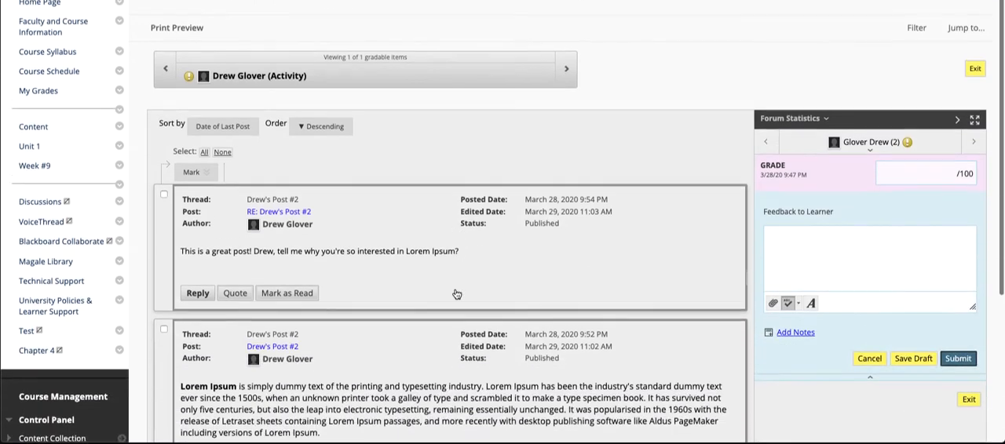
scroll("down", 3)
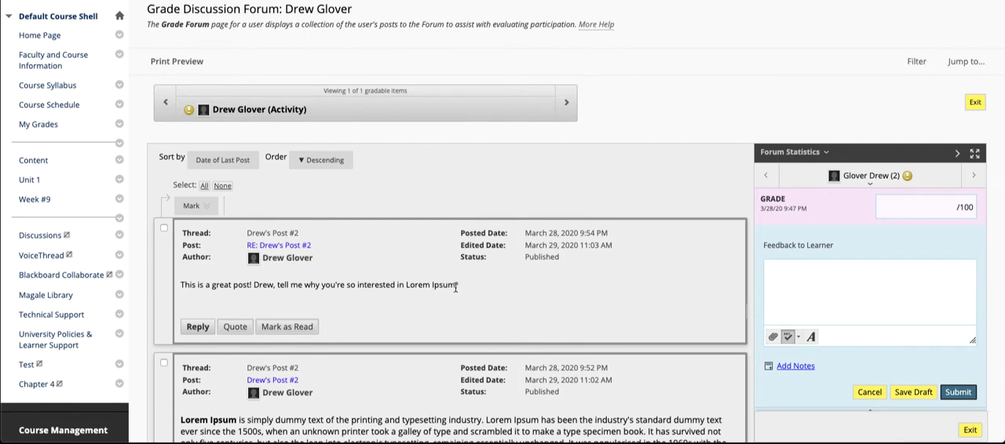
mouse_move(406, 207)
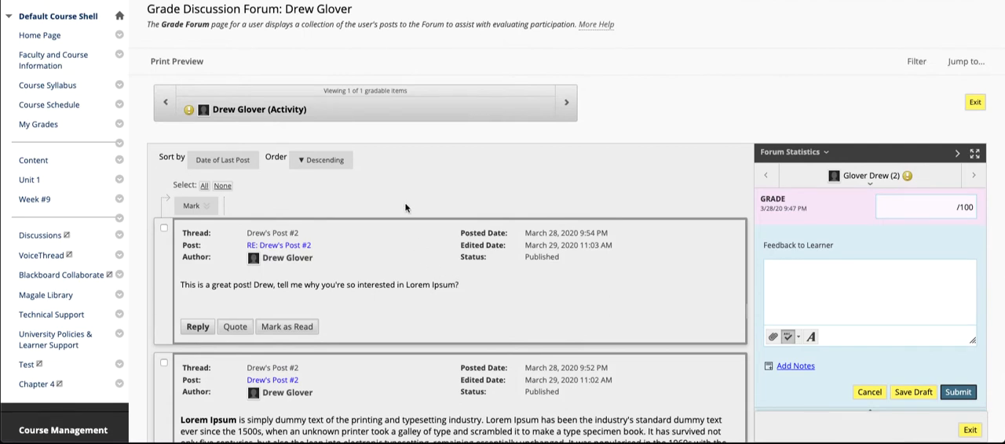
mouse_move(494, 225)
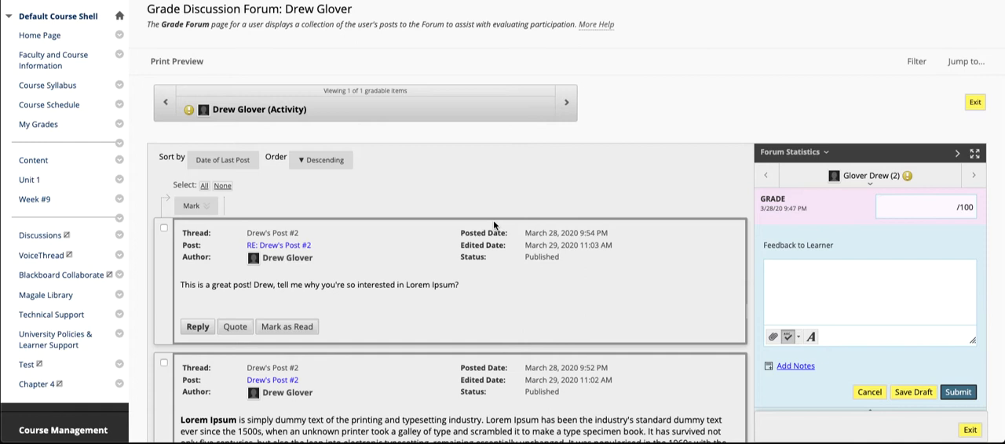
mouse_move(290, 263)
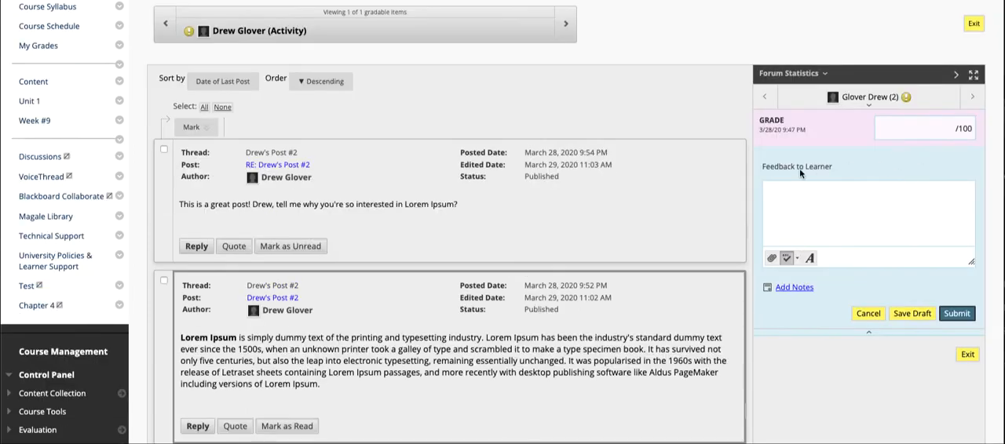
- Click into Feedback to Learner and open its full content editor
left_click(864, 212)
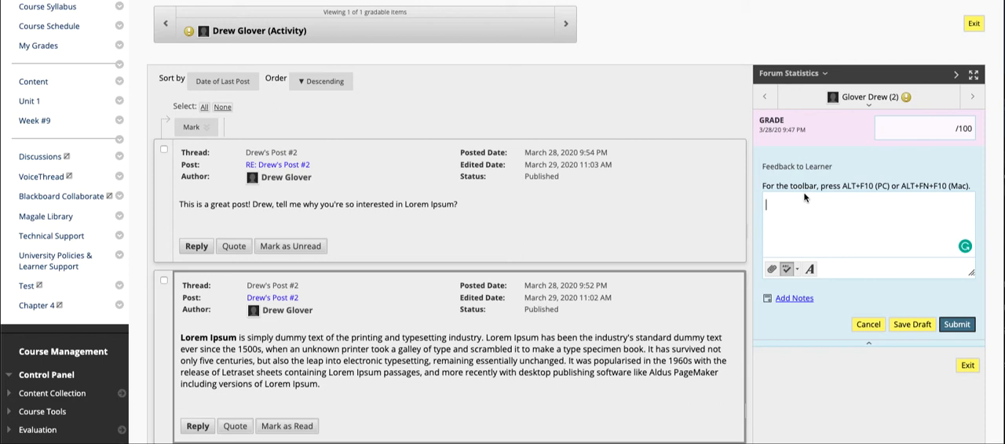
scroll("down", 3)
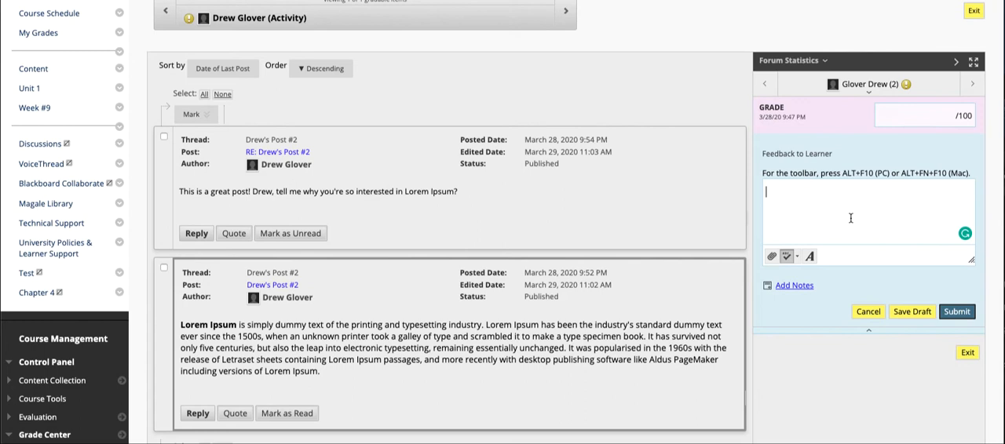
mouse_move(846, 247)
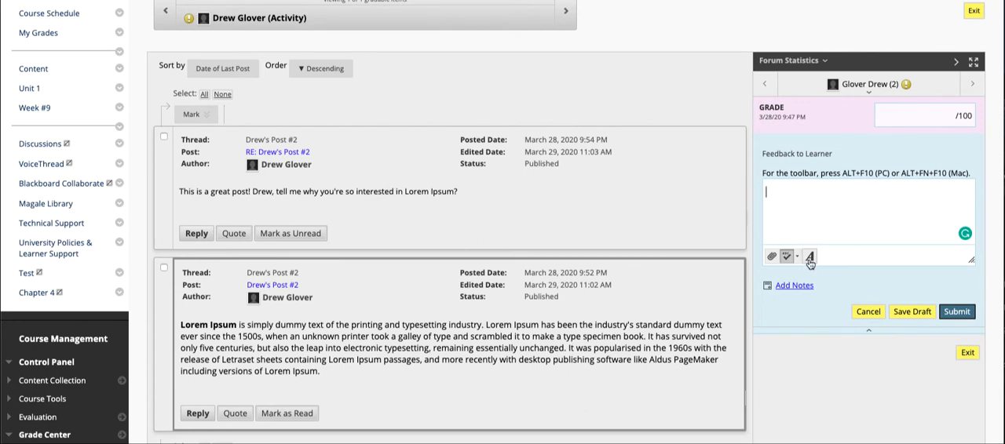
left_click(811, 256)
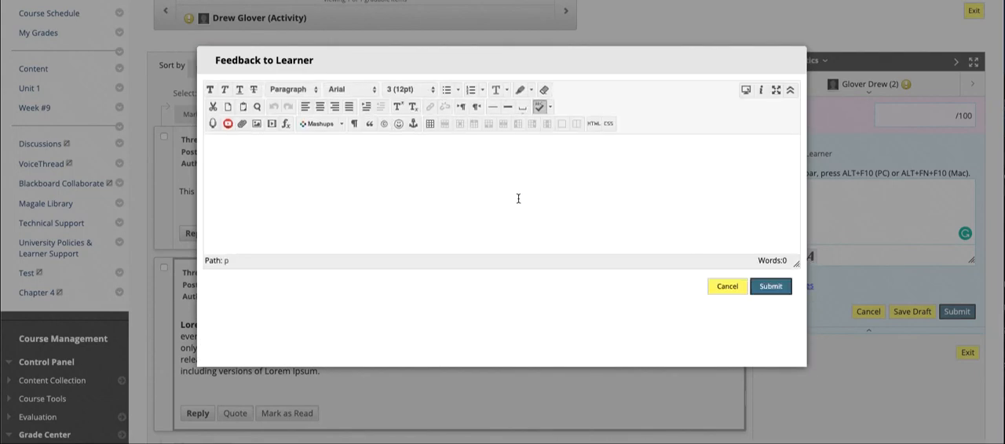
mouse_move(475, 193)
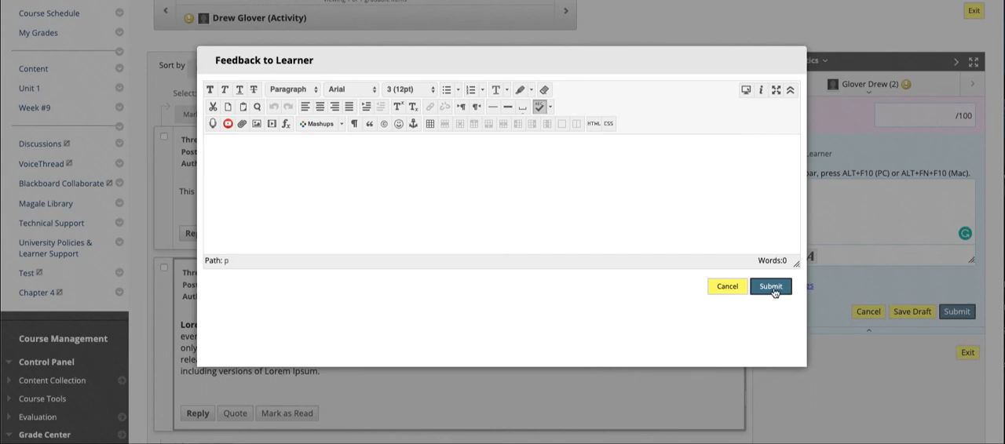
- Submit the empty expanded feedback editor to close it
left_click(726, 285)
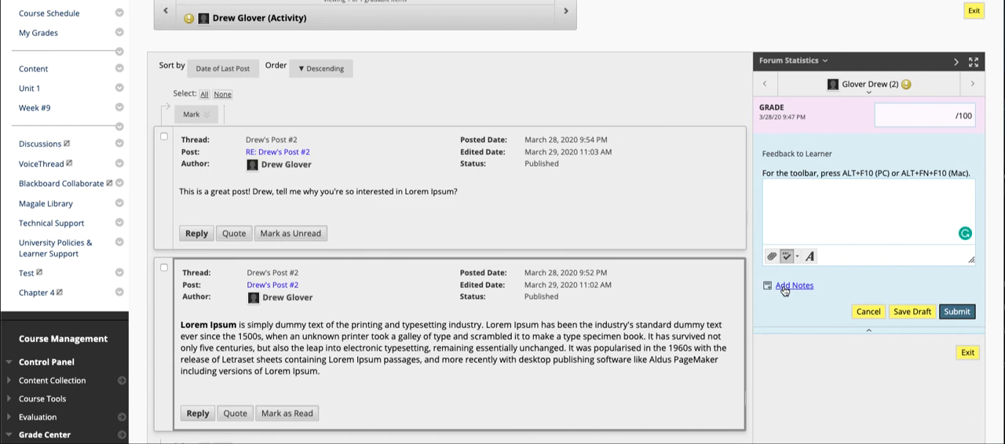
left_click(793, 284)
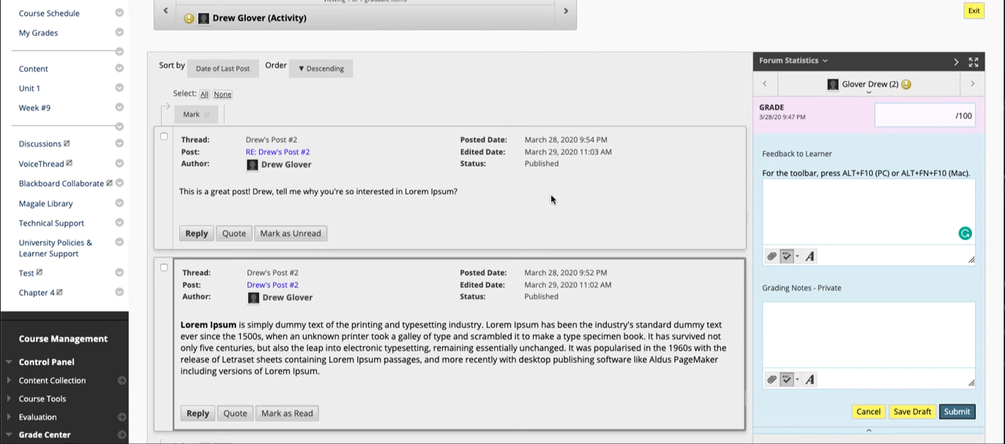
scroll("down", 3)
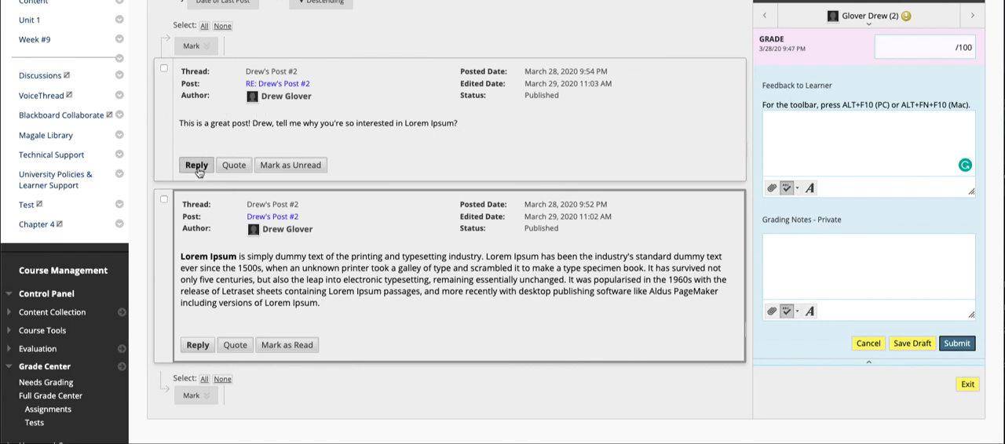
- Reply 'Teacher's response' to Drew's top post, checking the subject line before submitting
left_click(196, 165)
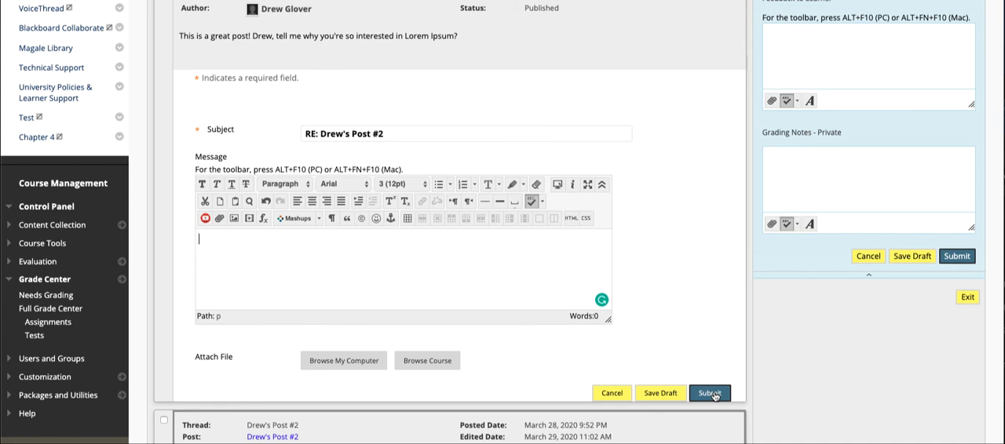
type("Teacher's response")
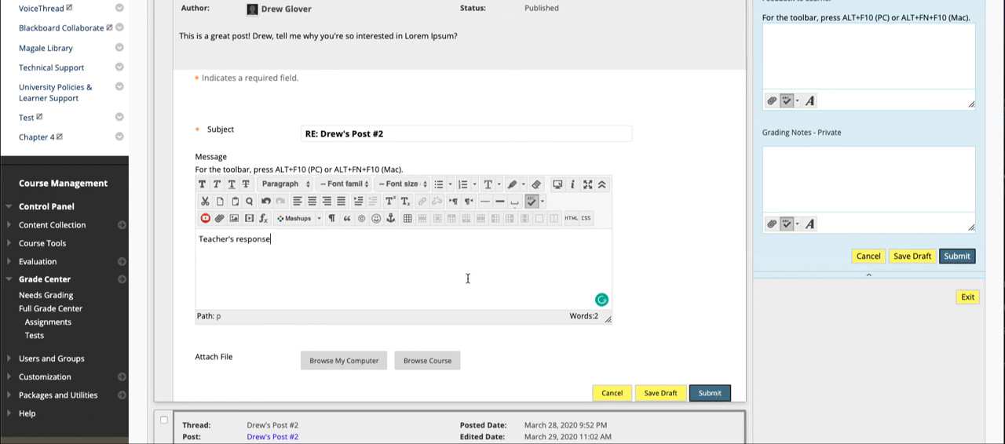
left_click(465, 133)
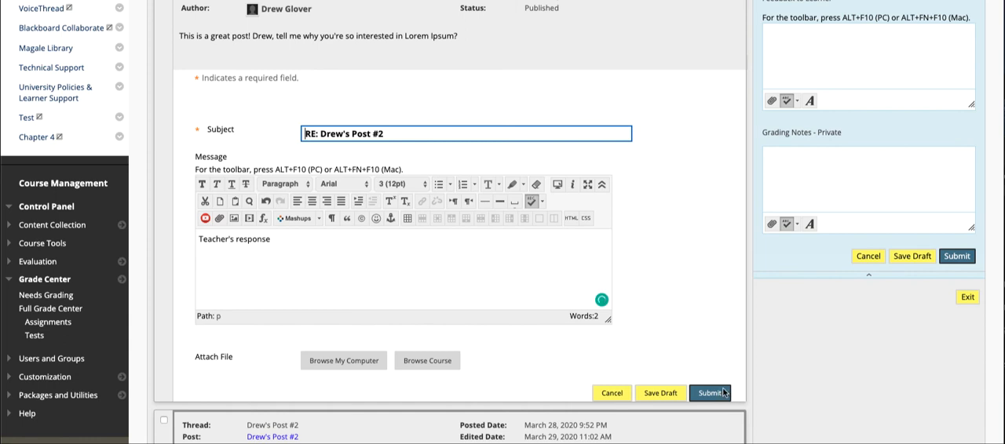
left_click(710, 393)
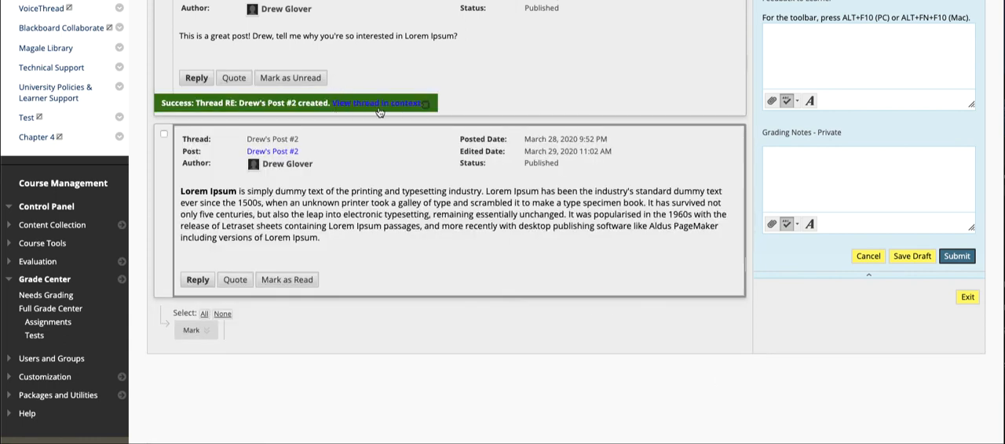
- Dismiss the thread link's context menu and enter 'Feedback' as learner feedback
right_click(377, 102)
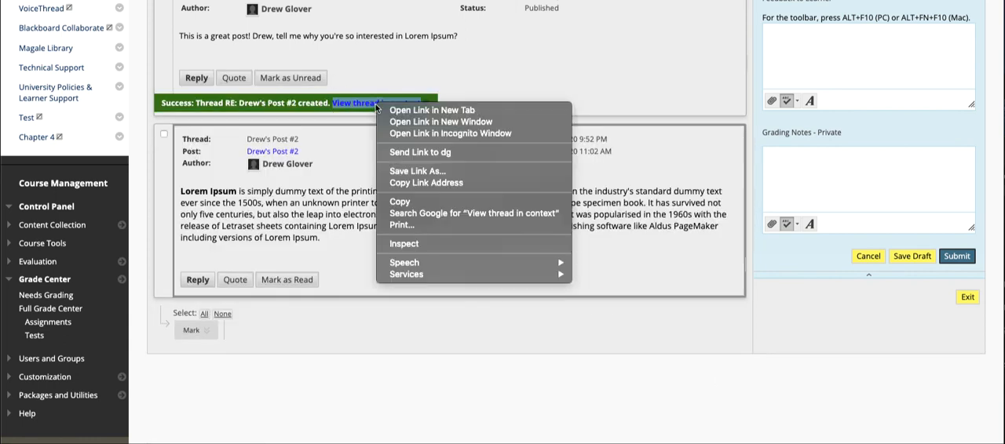
mouse_move(430, 110)
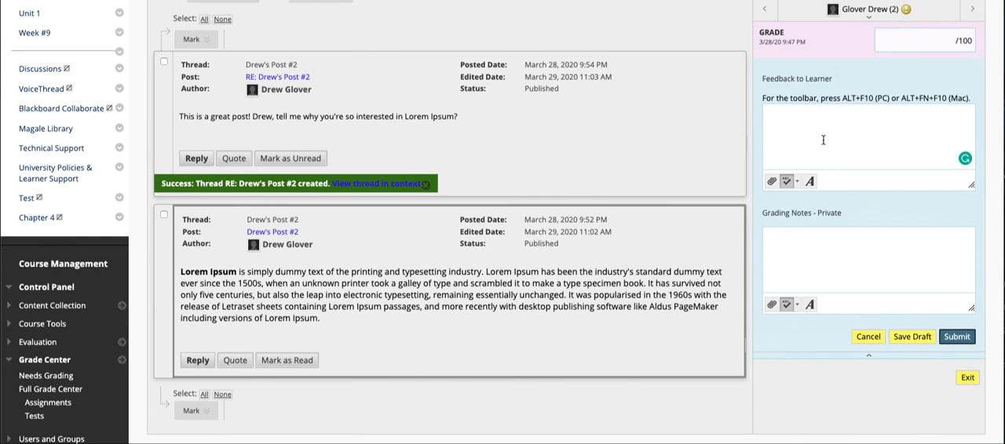
type("Feedback")
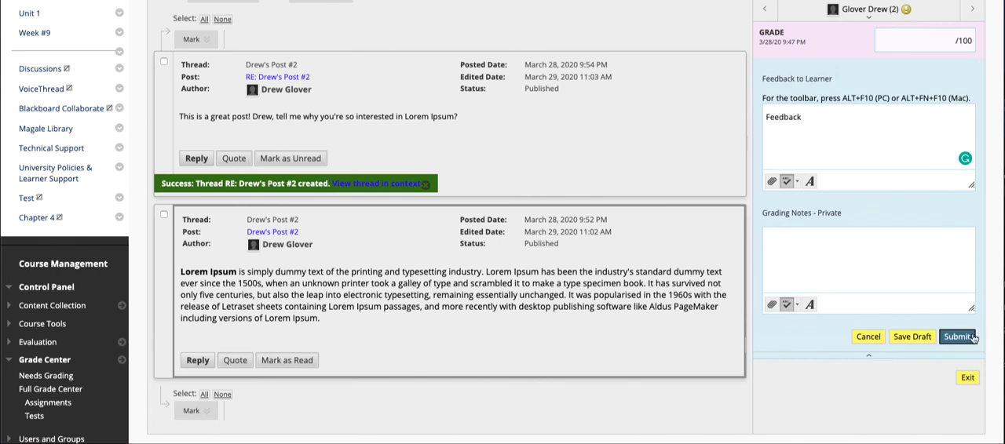